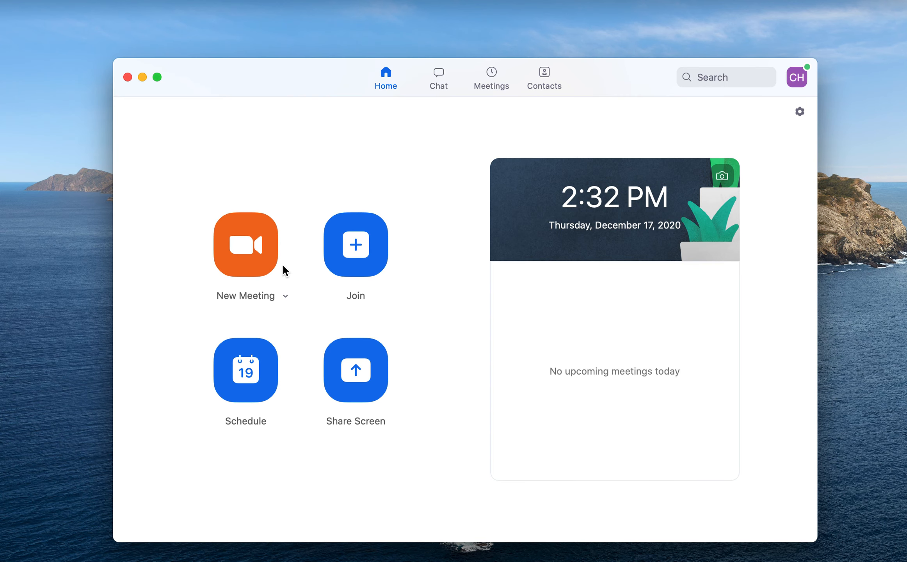
Step: Launch a new Zoom meeting and join it using computer audio
left_click(245, 244)
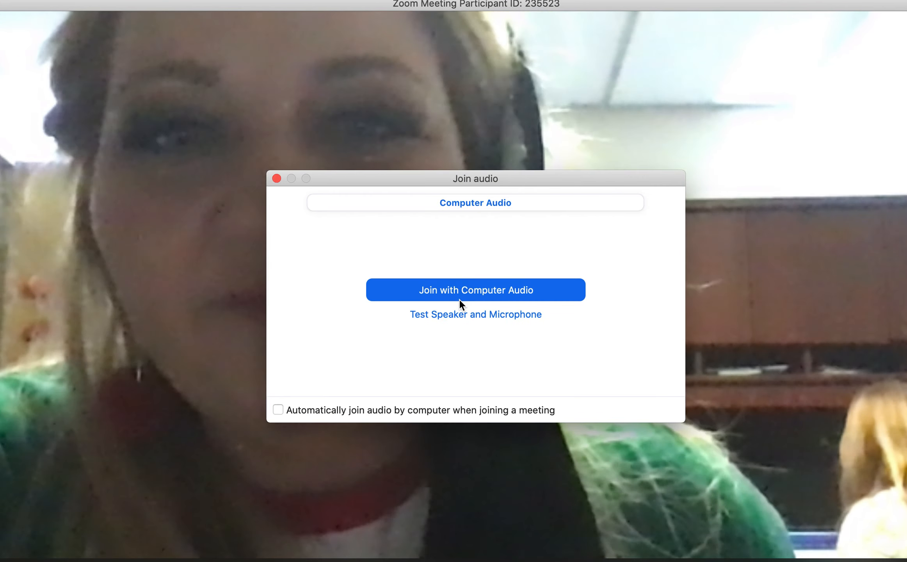
left_click(475, 290)
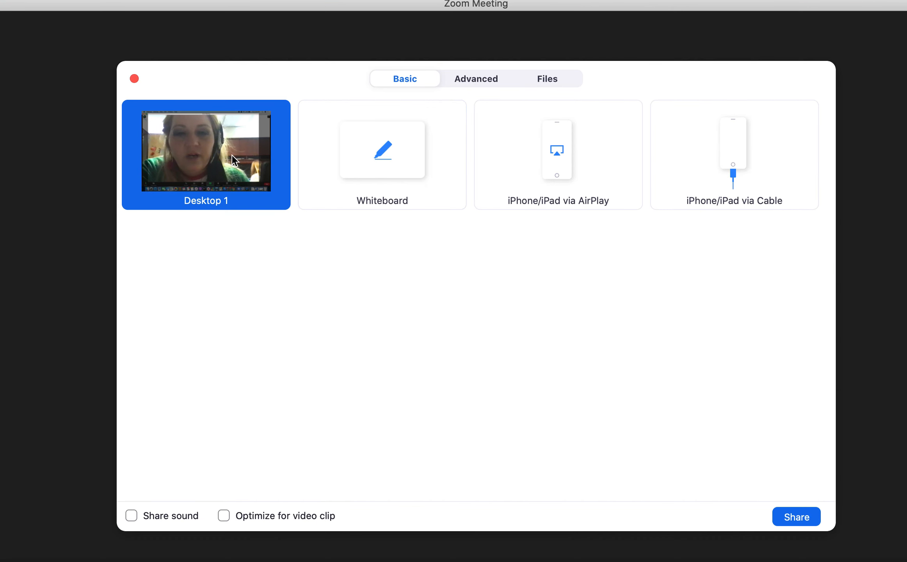
Step: Share Desktop 1, showing the browser inbox, with the meeting
left_click(794, 516)
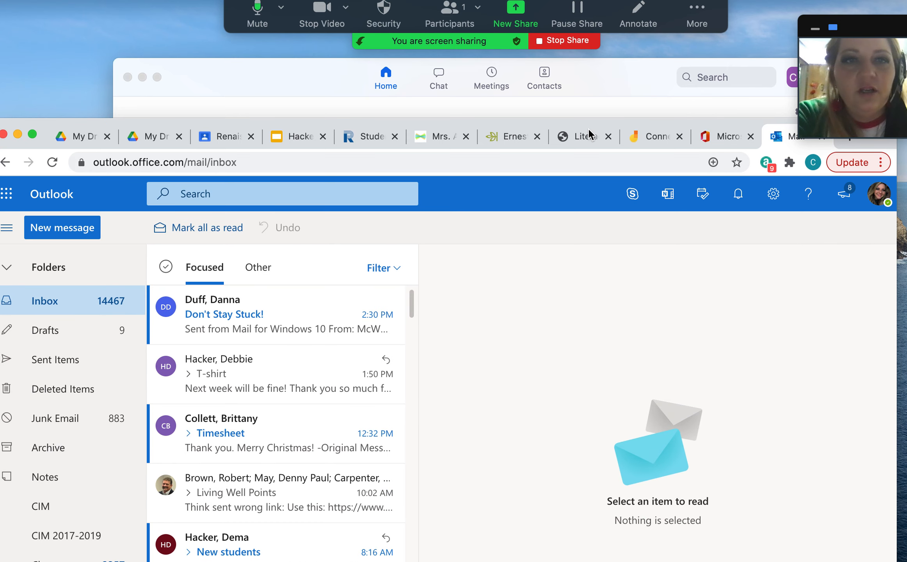
Step: From the Literacy Footprints tab's Assigned Books, open the Santa's Suit assignment to its cover
left_click(579, 136)
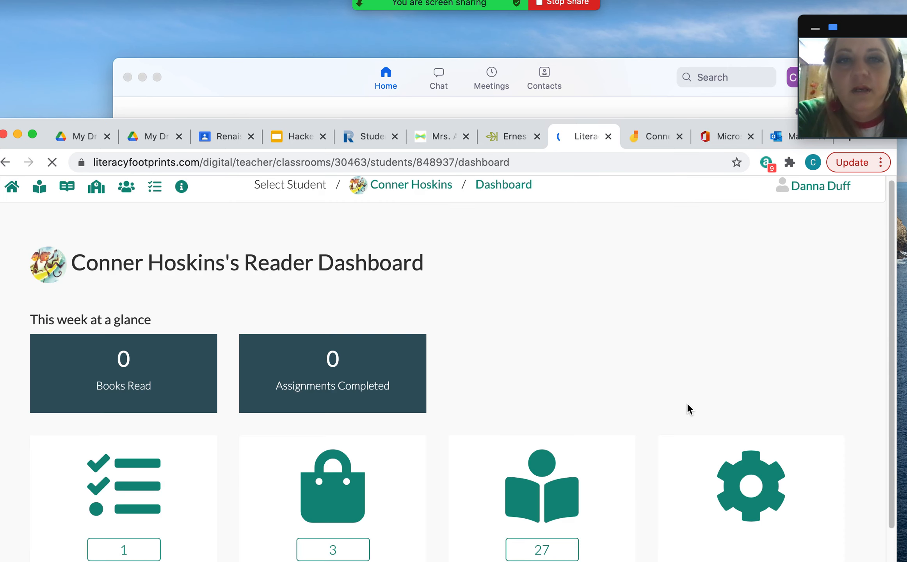
scroll("down", 3)
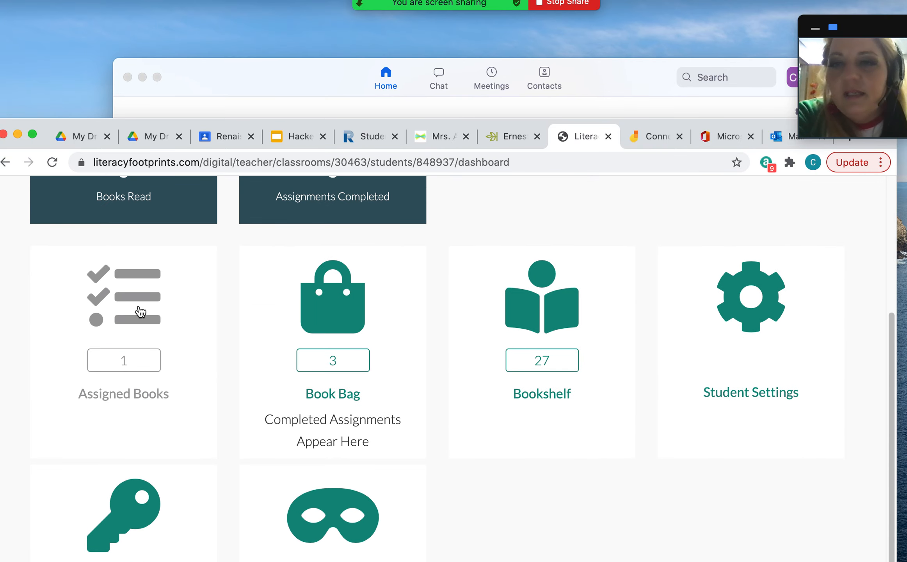
left_click(123, 297)
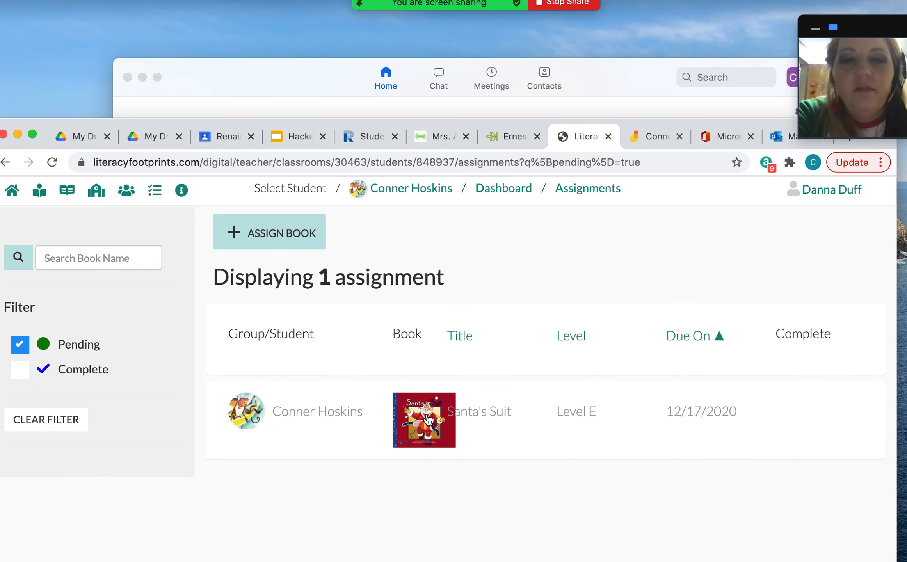
left_click(422, 419)
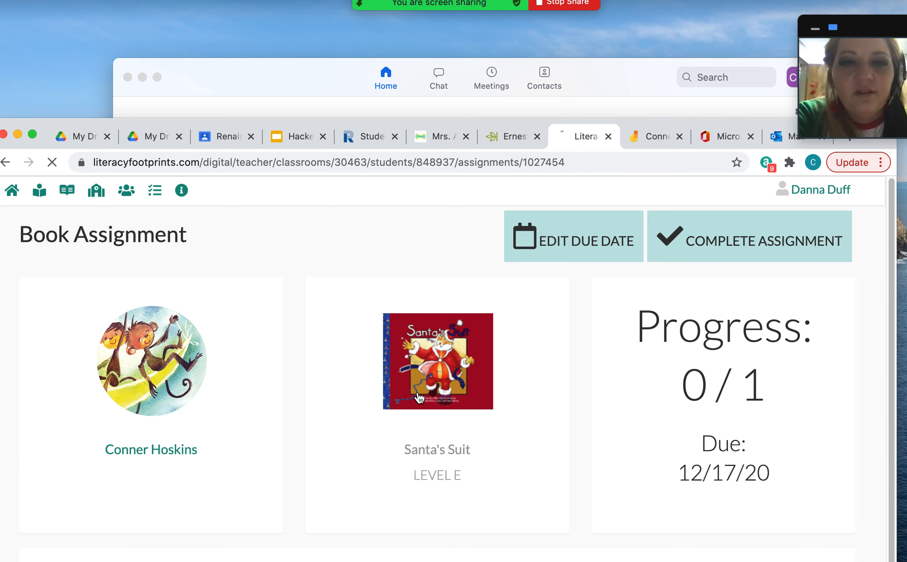
left_click(437, 361)
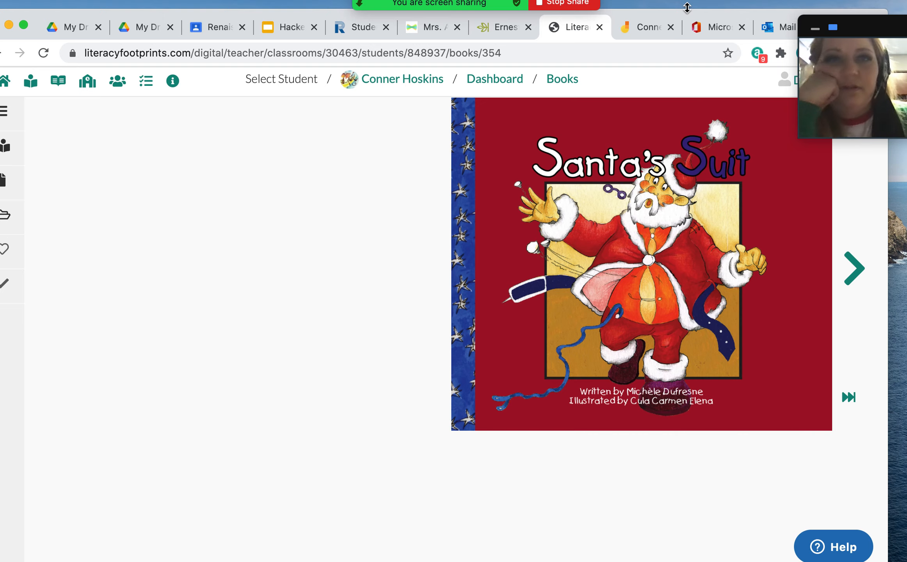
mouse_move(855, 269)
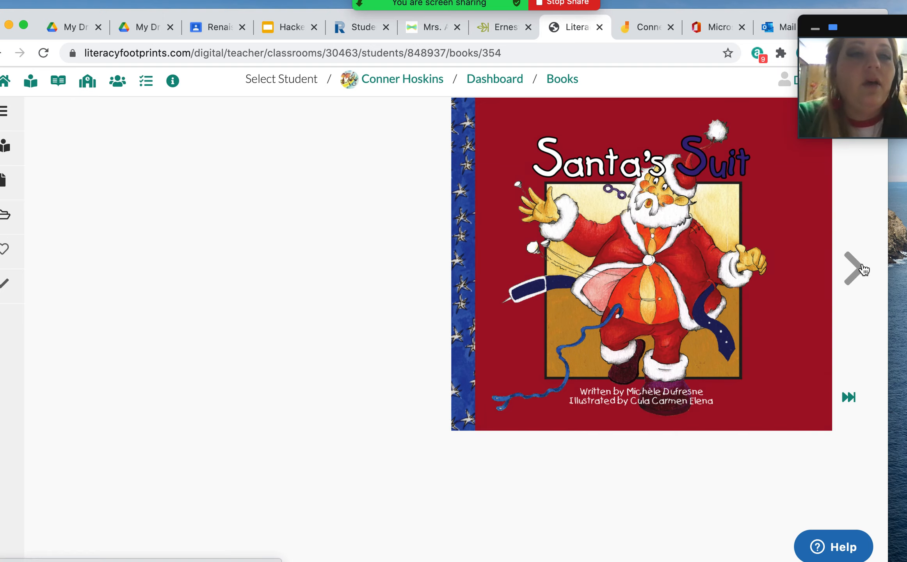
Step: Advance Santa's Suit past the cover to the Mrs. Claus and clock page
left_click(853, 267)
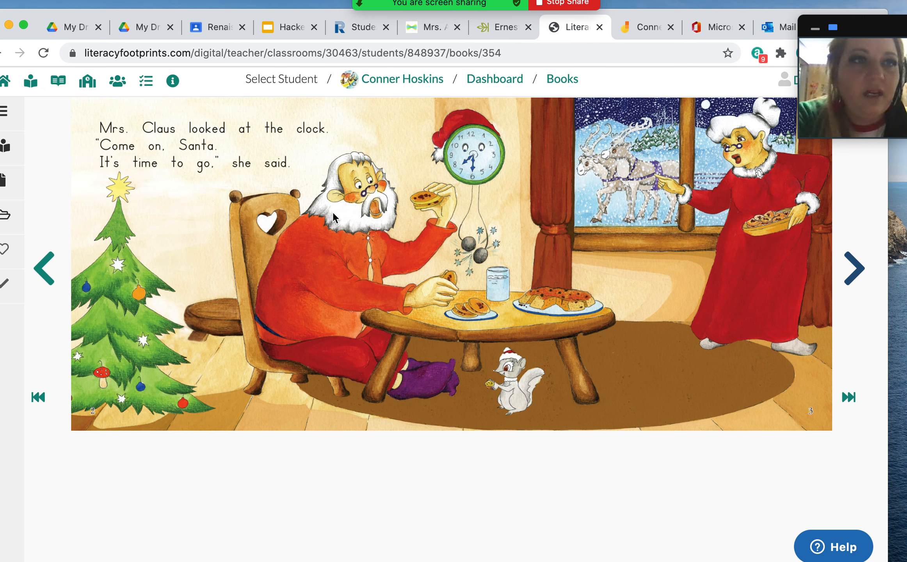
mouse_move(364, 122)
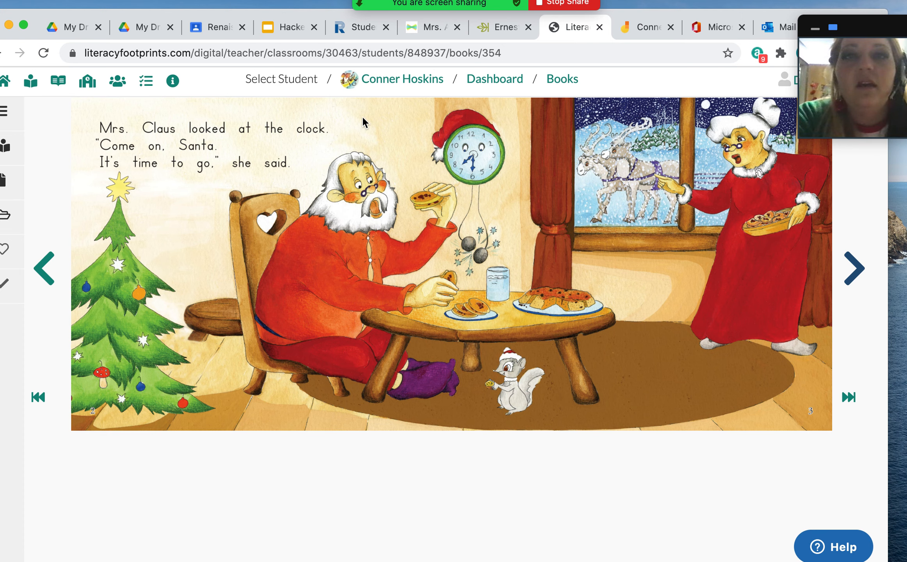
mouse_move(604, 155)
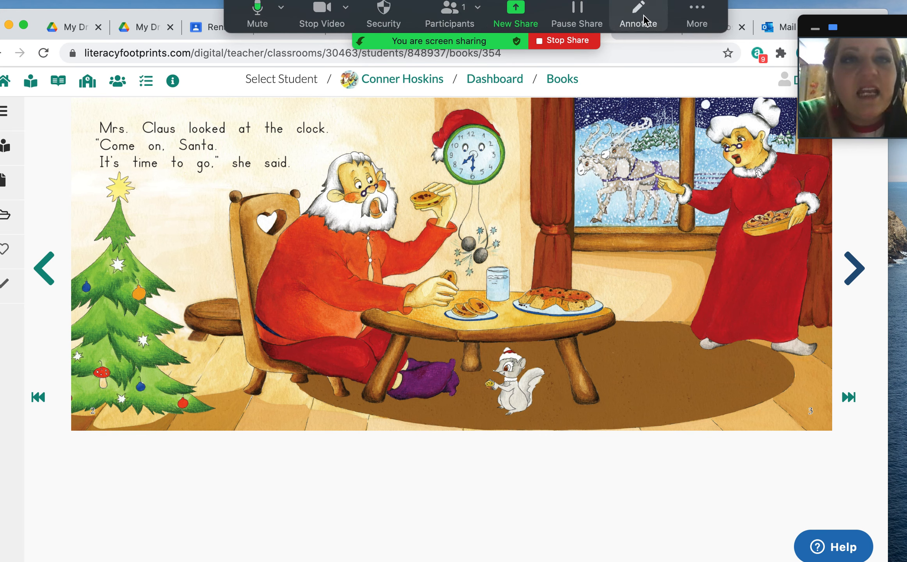
Step: Enable Zoom annotation and draw a filled blue rectangle beneath the story page
left_click(638, 14)
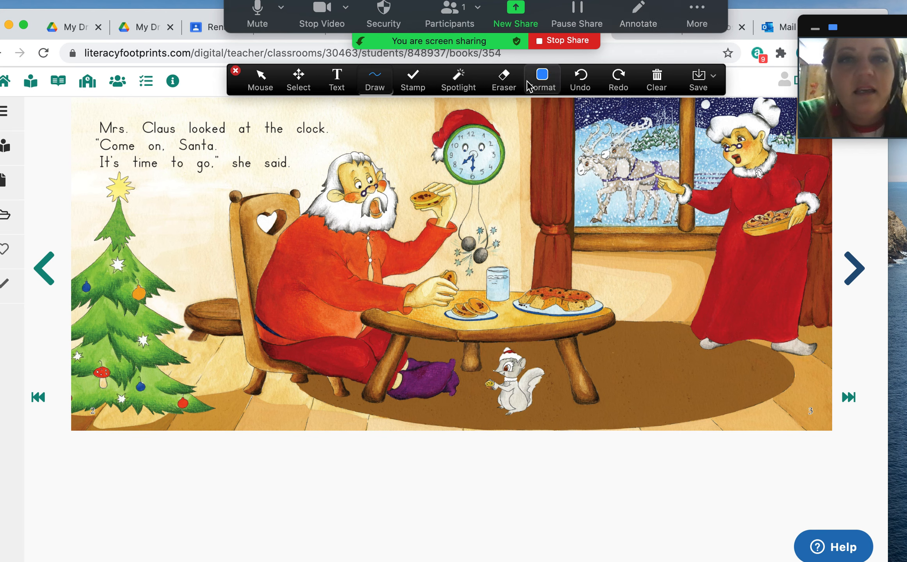
left_click(374, 79)
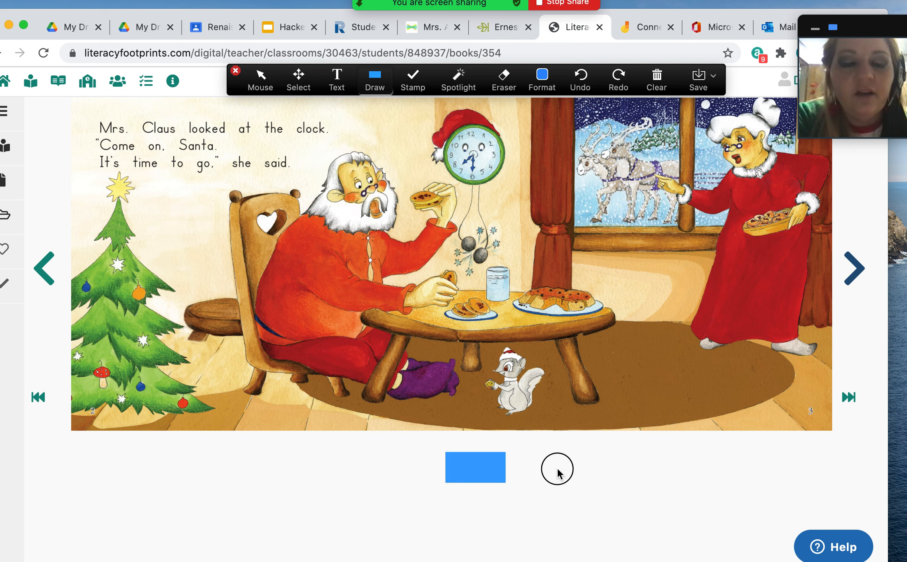
mouse_move(328, 266)
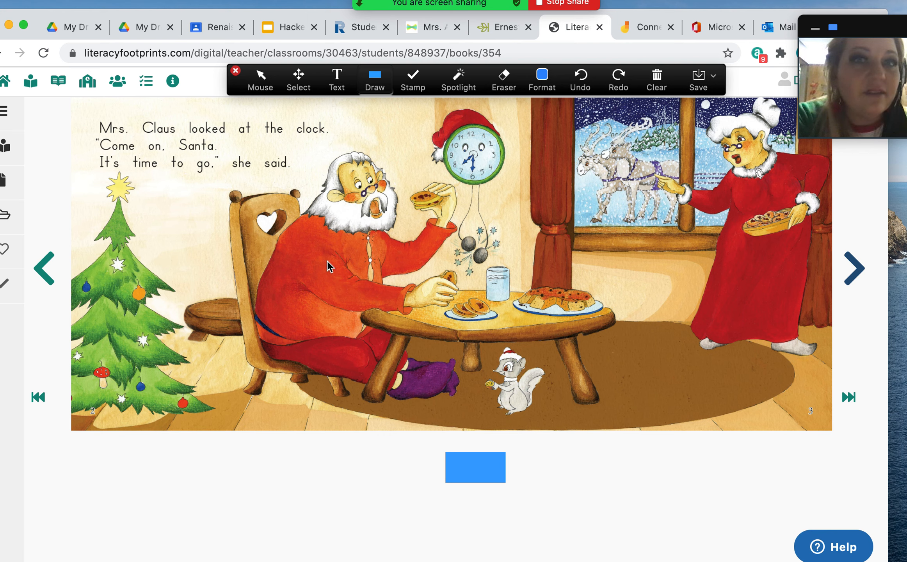
Step: Drag the blue rectangle over the story text and picture, then park it below the page
left_click(299, 79)
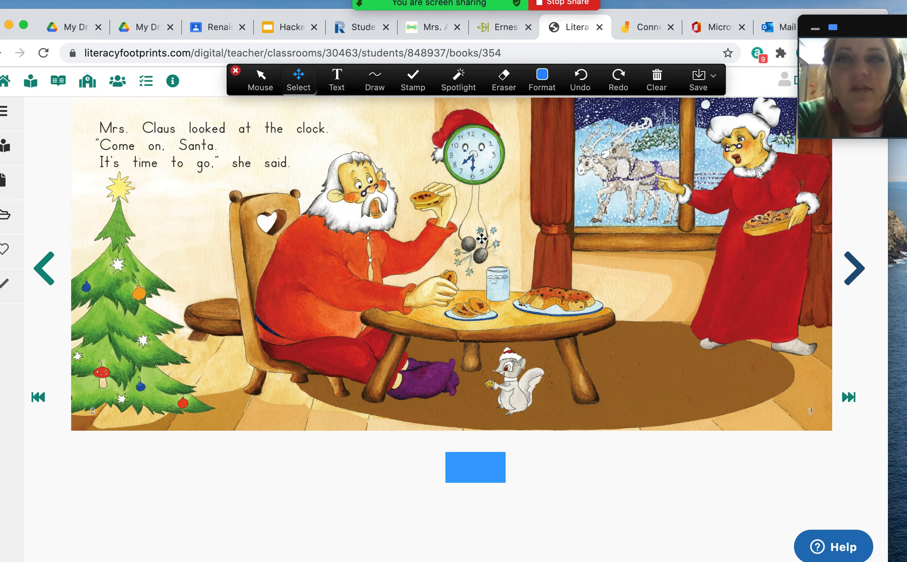
left_click(475, 467)
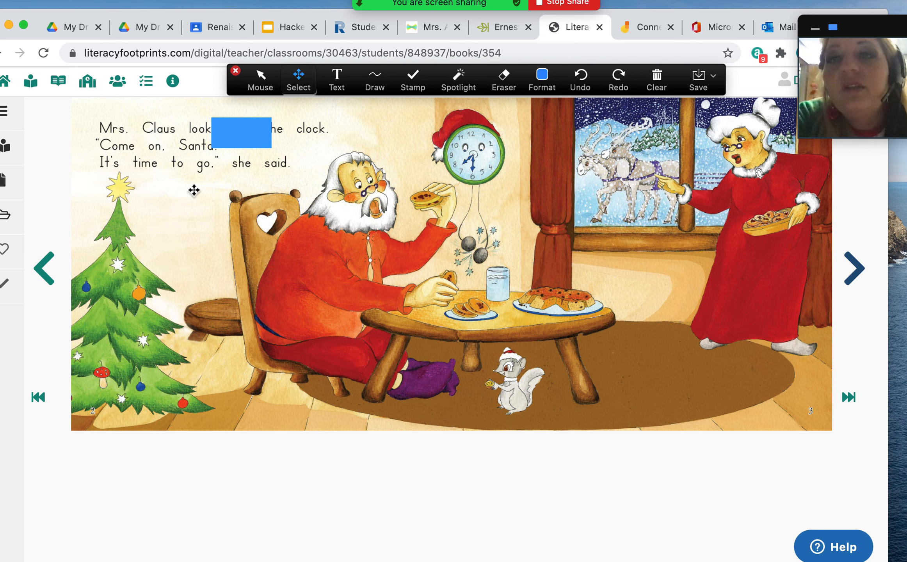
mouse_move(240, 156)
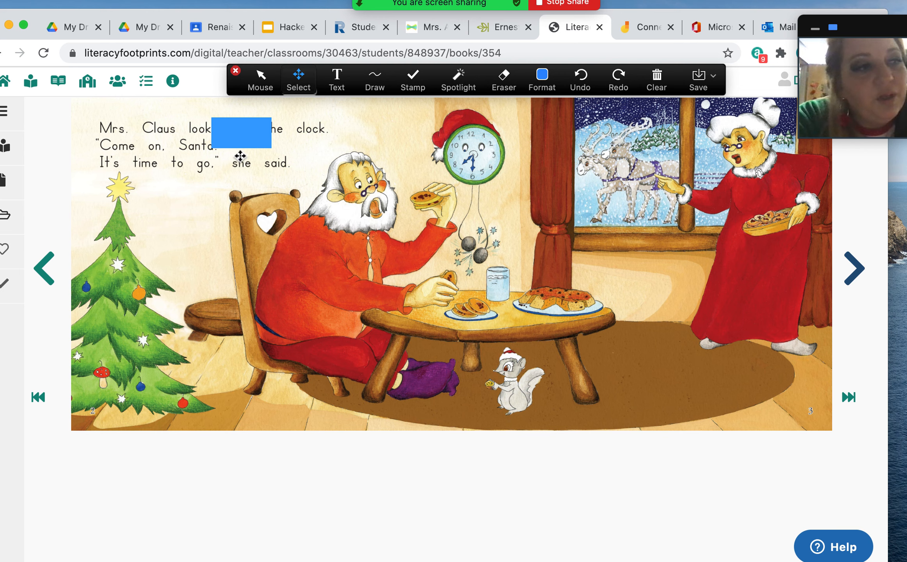
left_click(241, 134)
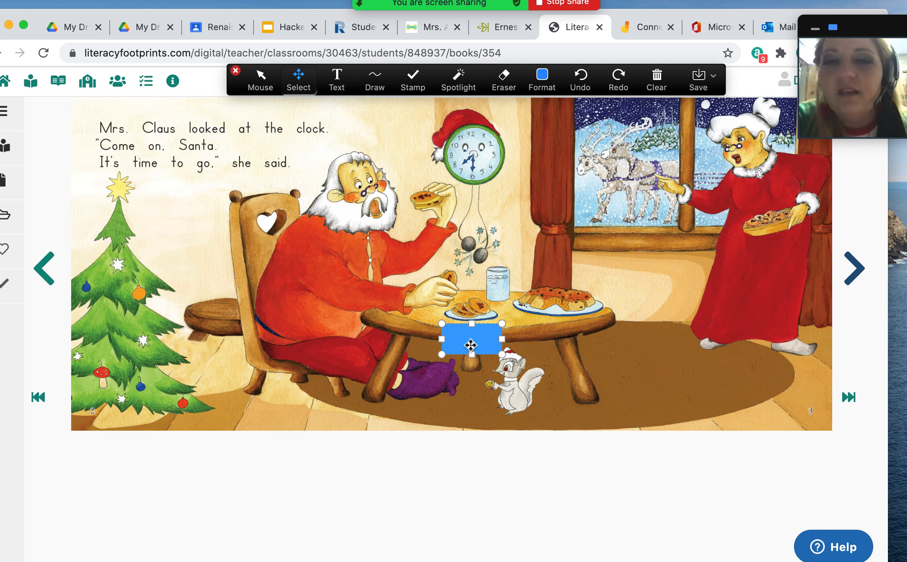
left_click_drag(469, 339, 494, 434)
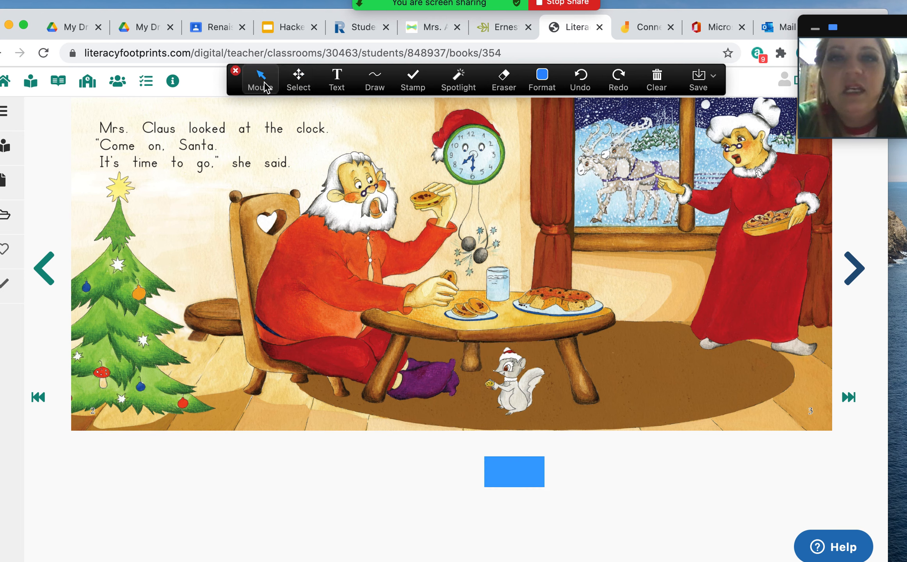
mouse_move(853, 268)
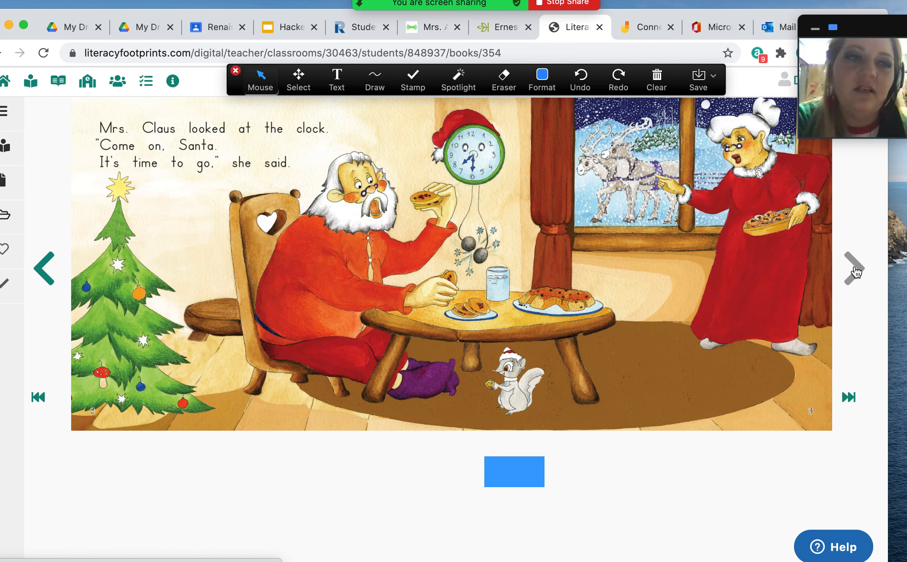
Step: Turn a page, mask right-hand words with the rectangle, park it, then reach Little Elf helping
left_click(853, 267)
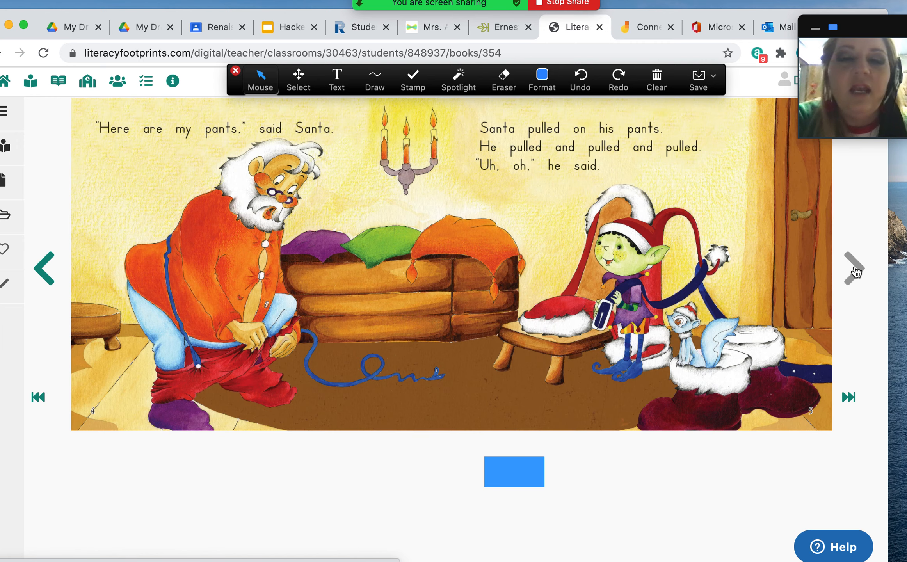
left_click(299, 80)
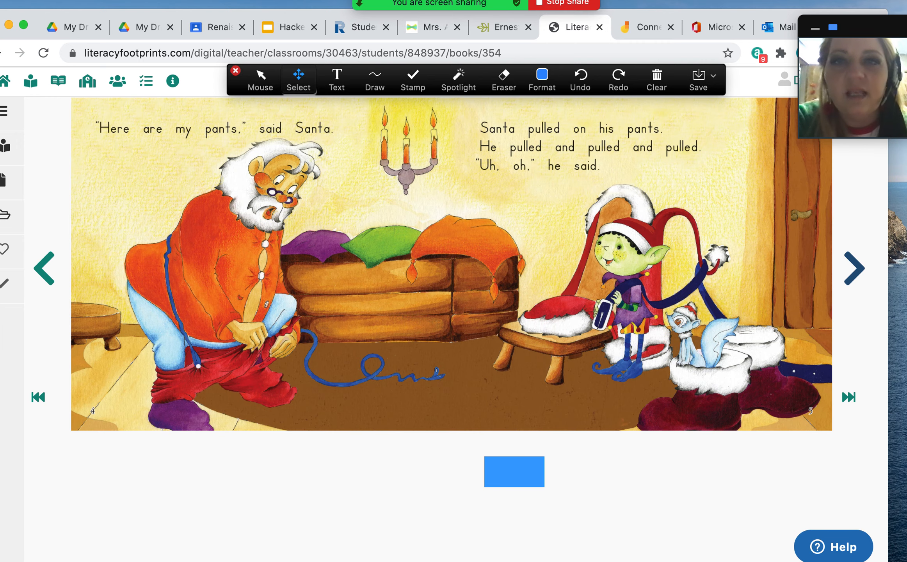
left_click_drag(513, 471, 535, 253)
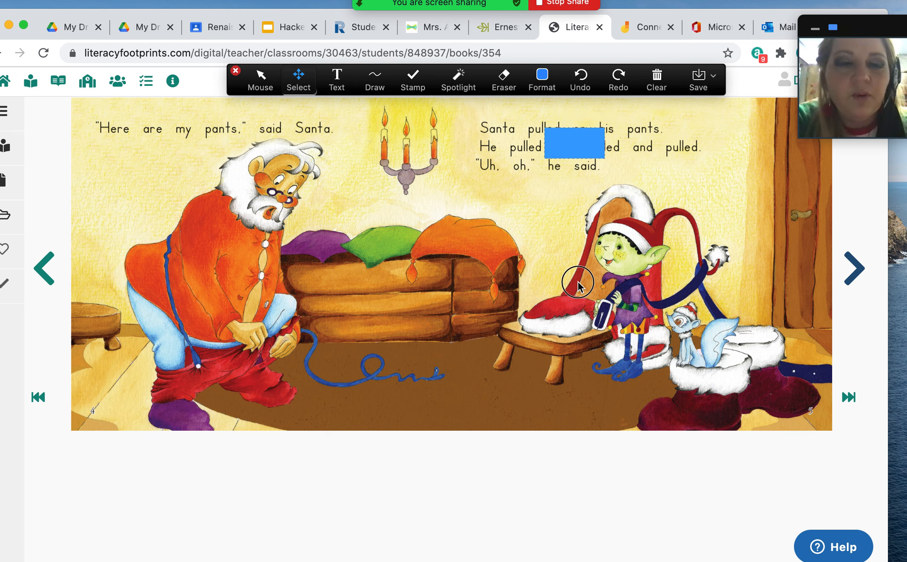
left_click_drag(573, 145, 577, 468)
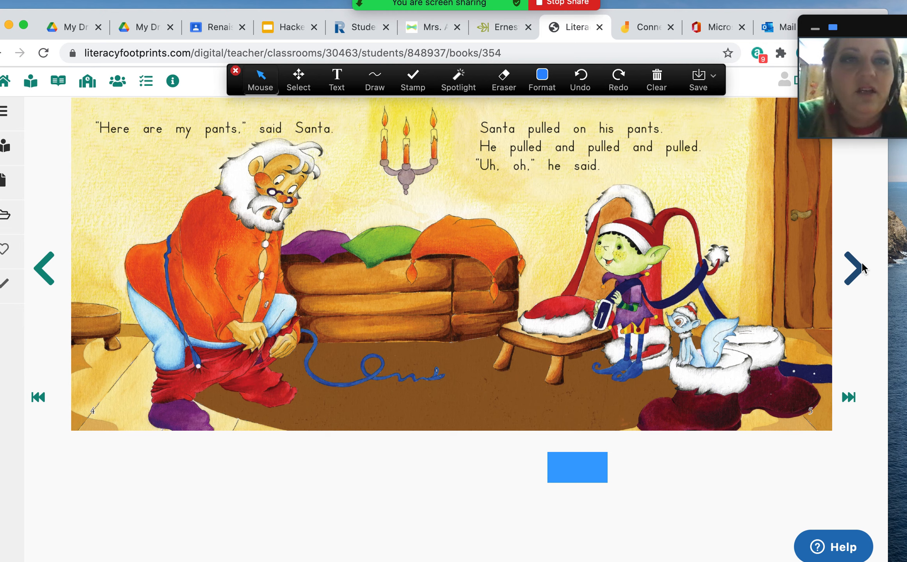
left_click(854, 267)
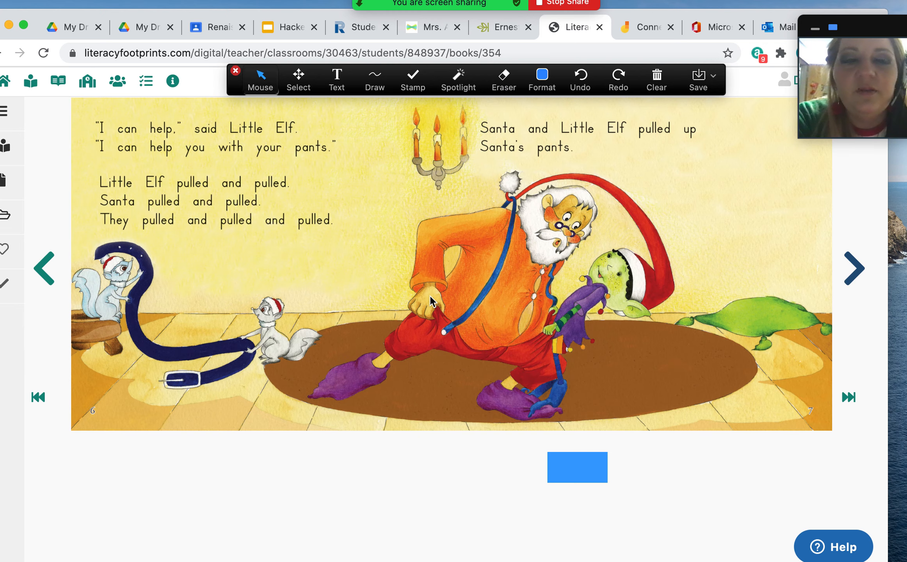
mouse_move(831, 245)
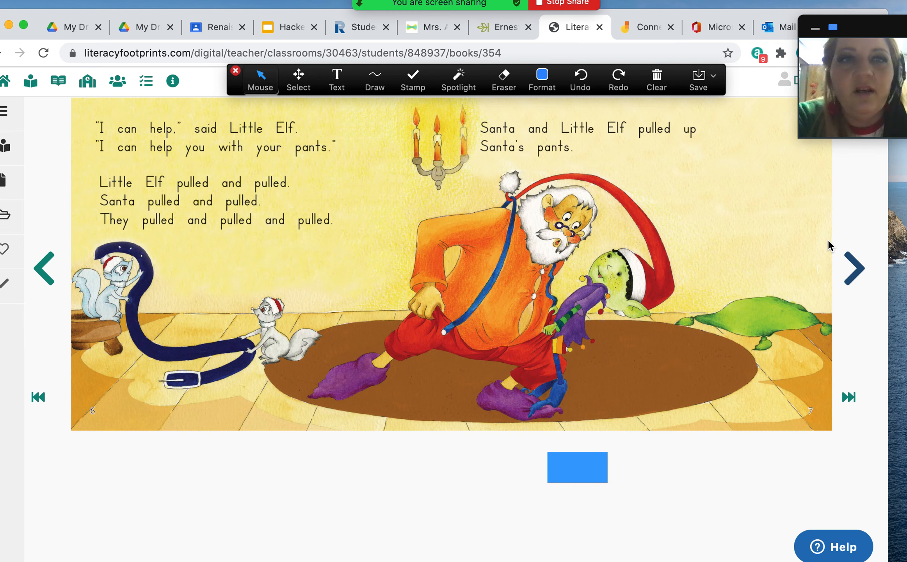